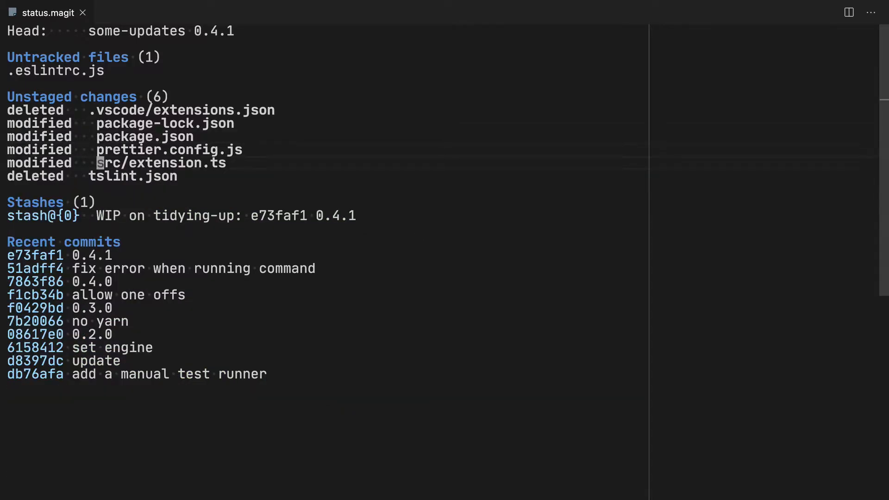
Stage the deleted .vscode/extensions.json file and bring up the Committing menu
left_click(161, 163)
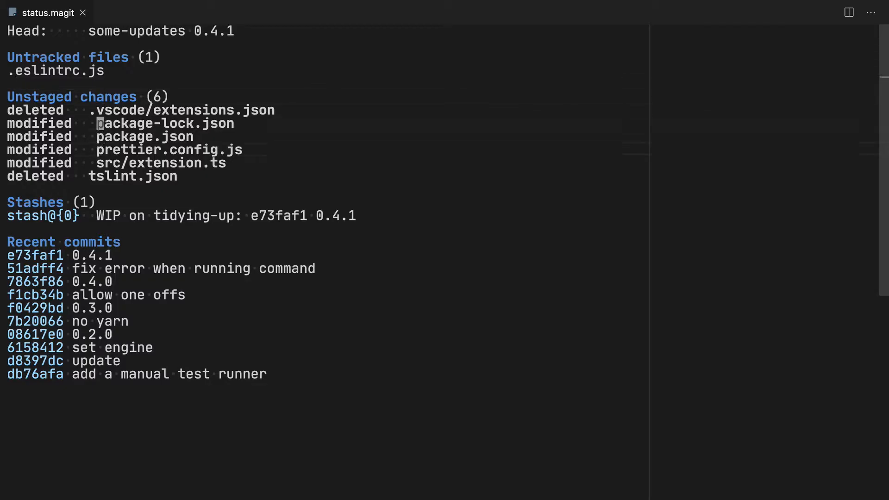
key("up")
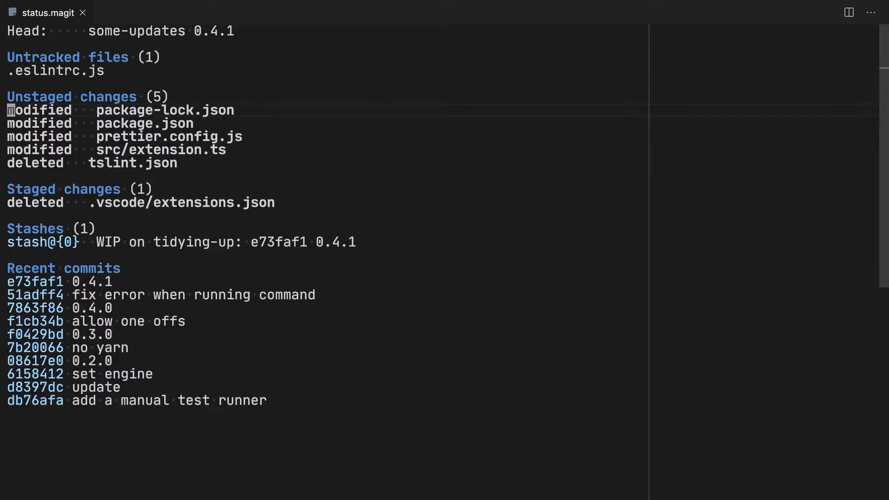
left_click(11, 177)
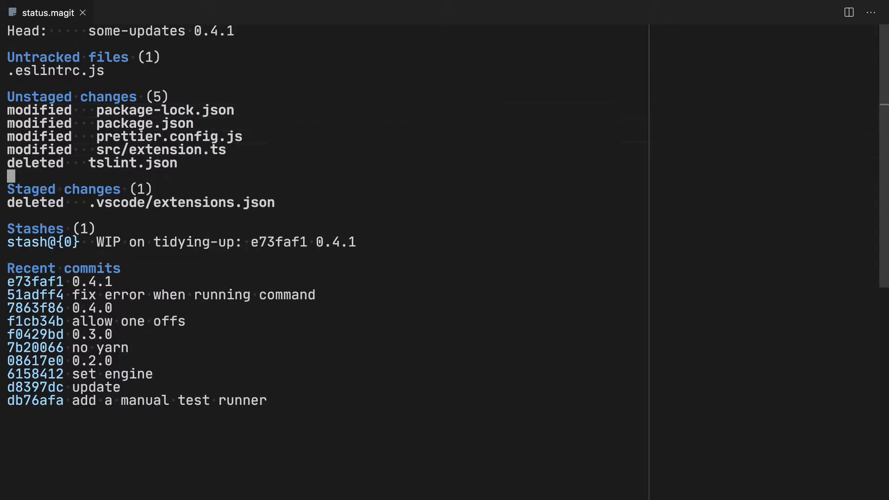
key("c")
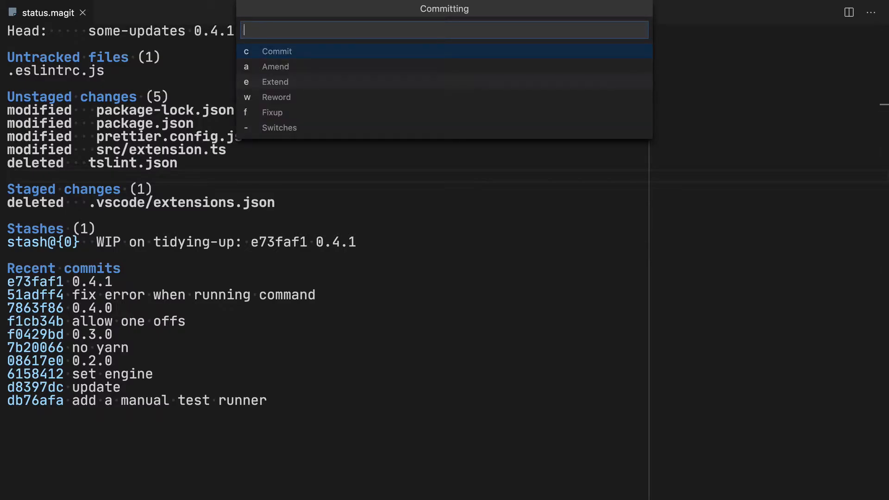
Commit the staged extensions.json deletion with the message 'Delete old extensions file'
left_click(277, 51)
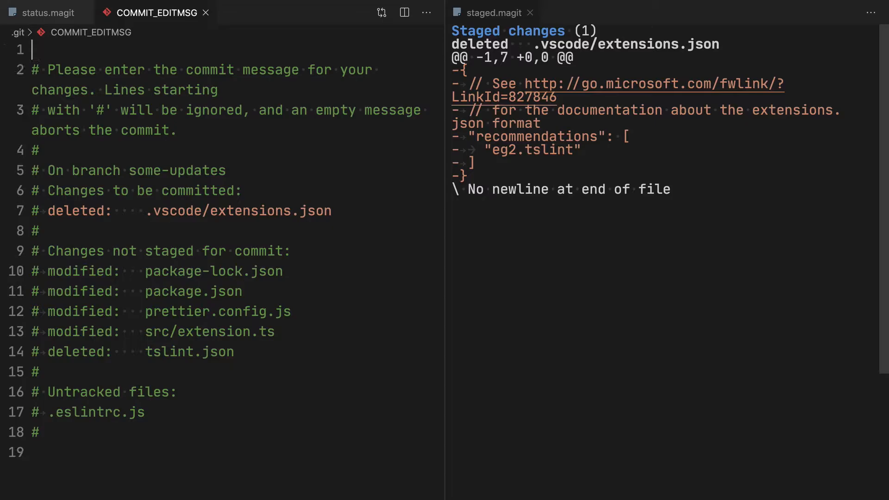
type("Delete ol")
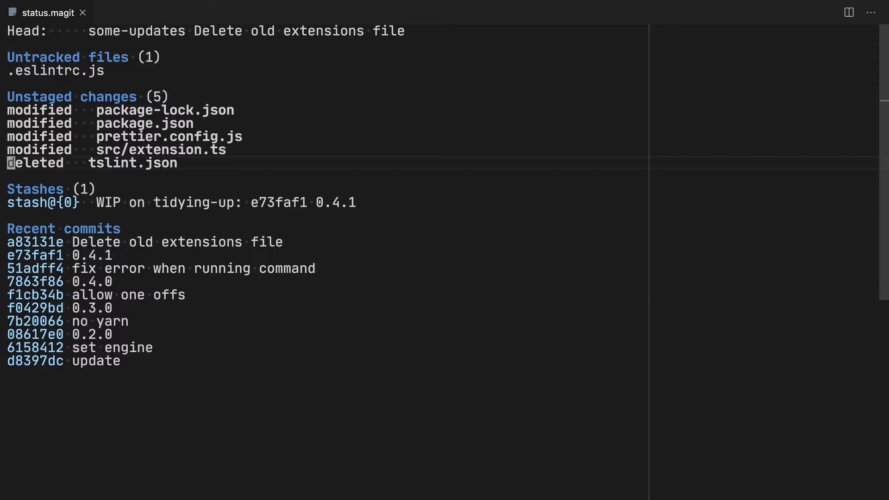
Commit the tslint.json removal as 'Remove tslint file', then stage package.json and package-lock.json
key("c")
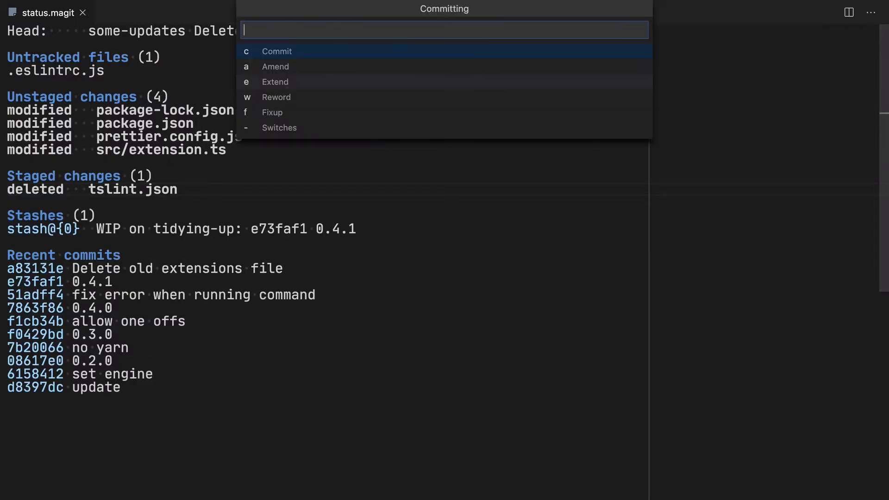
left_click(277, 51)
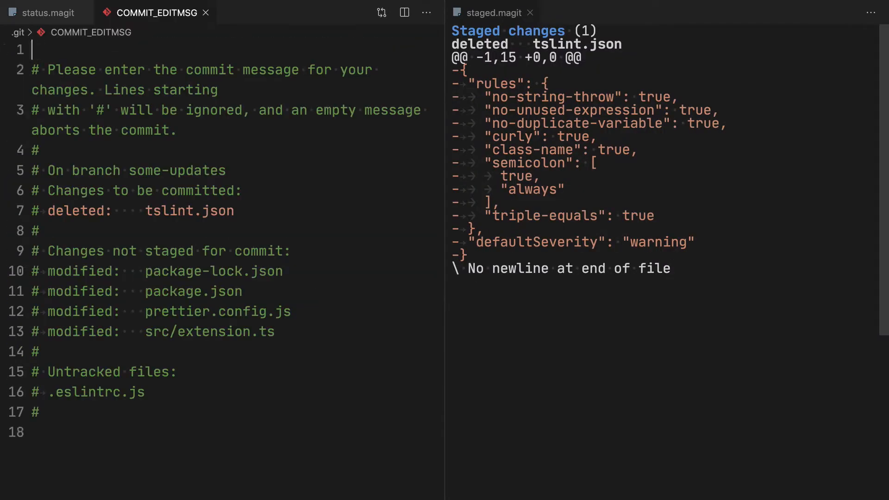
type("Remove tslin")
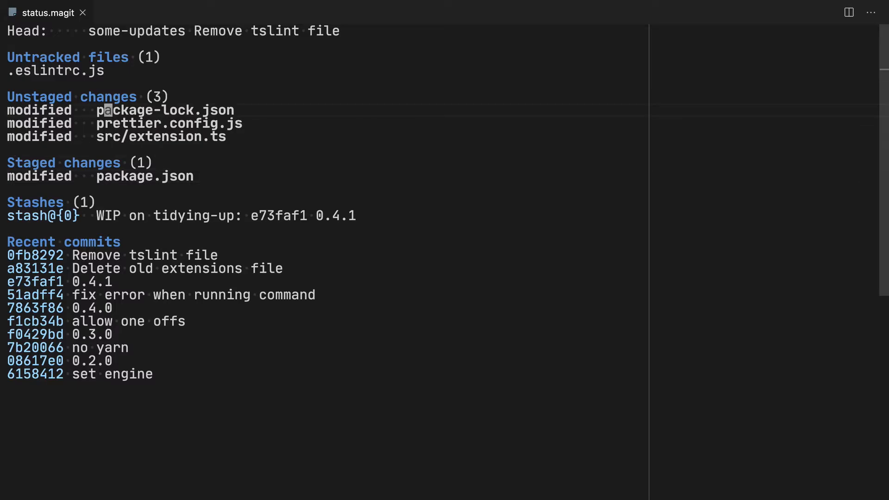
key("s")
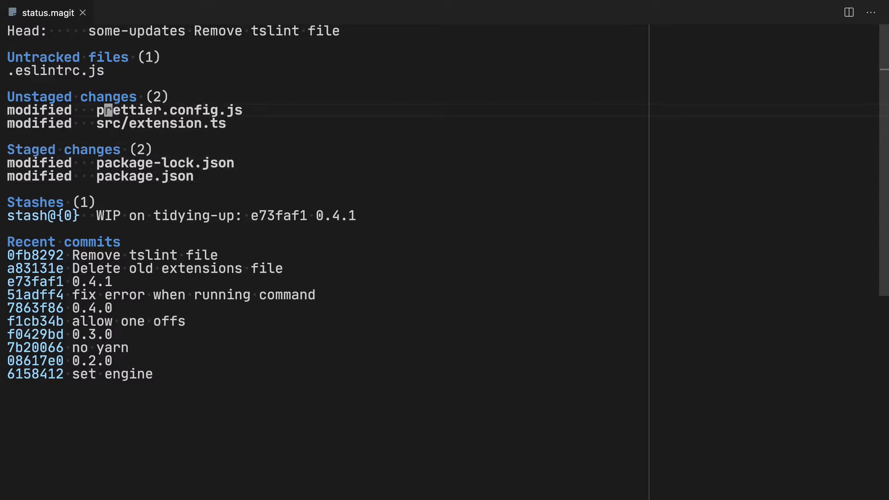
key("c")
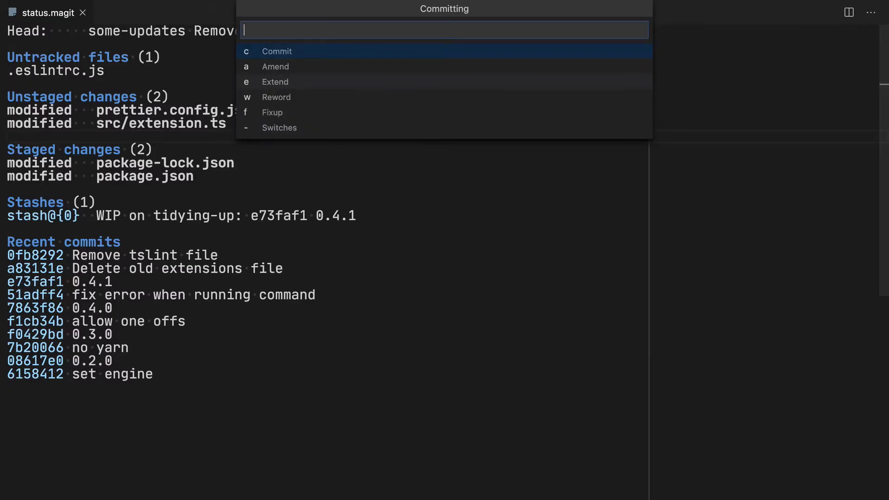
Review the staged package diffs and commit them as 'Install eslint and TS dependencies'
left_click(276, 50)
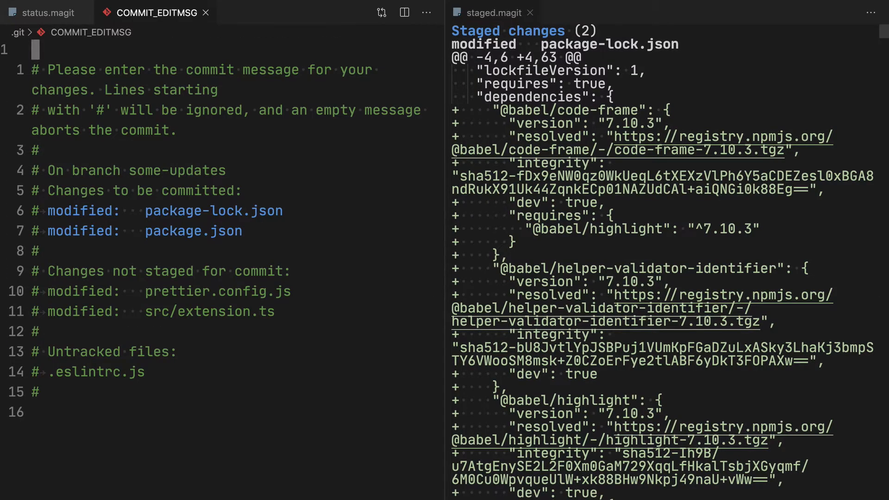
scroll("down", 3)
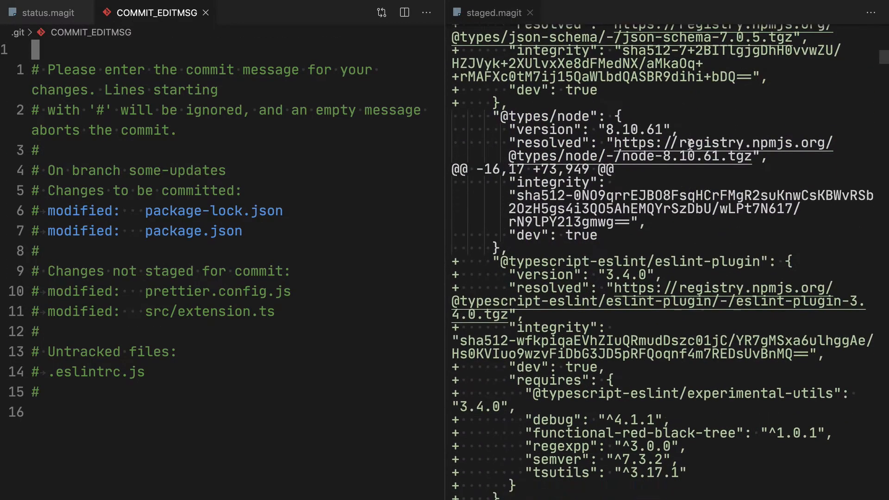
scroll("down", 3)
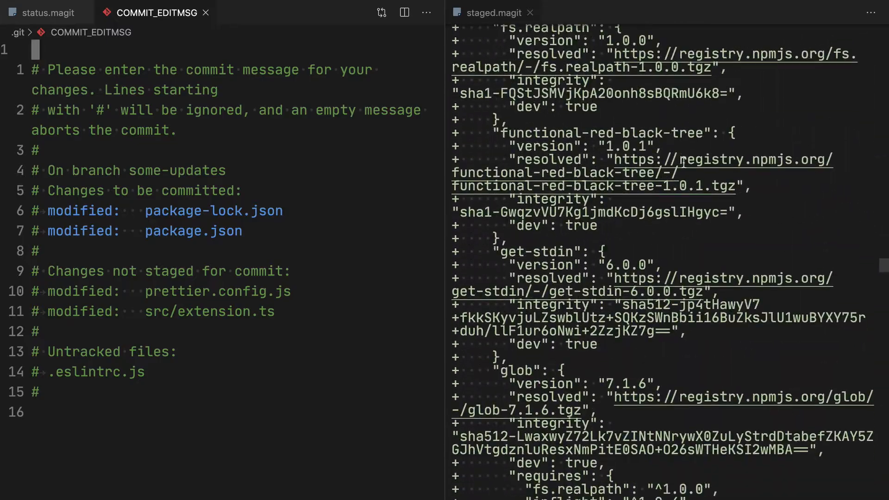
scroll("down", 3)
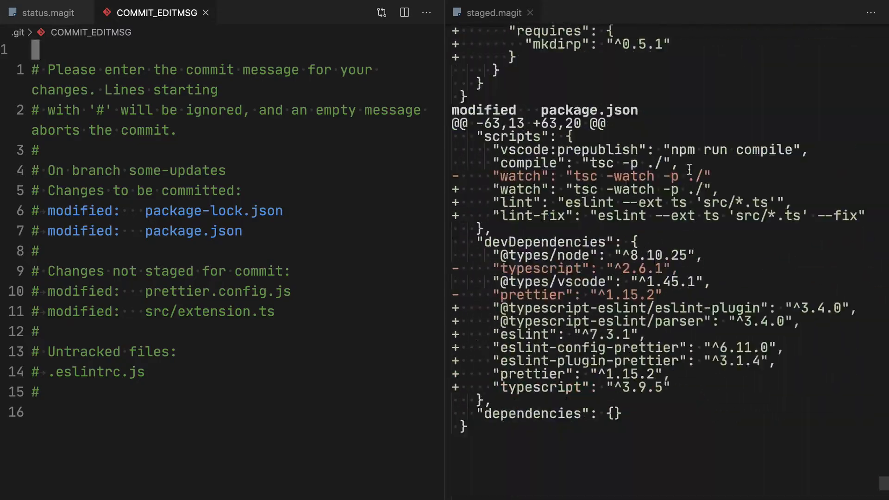
scroll("down", 3)
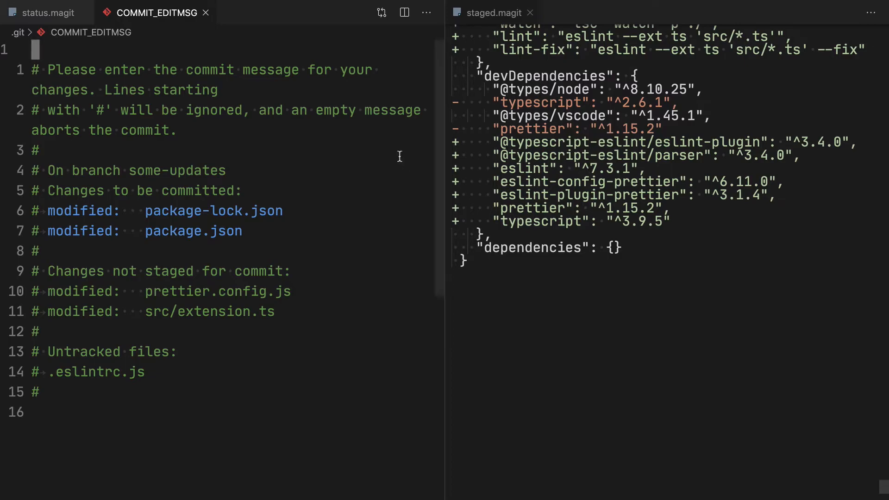
type("Install eslint and")
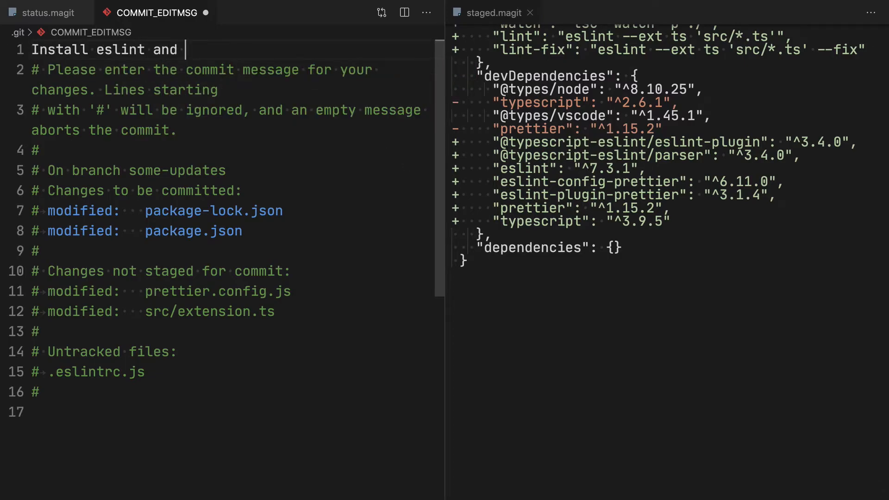
type("TS dependencies")
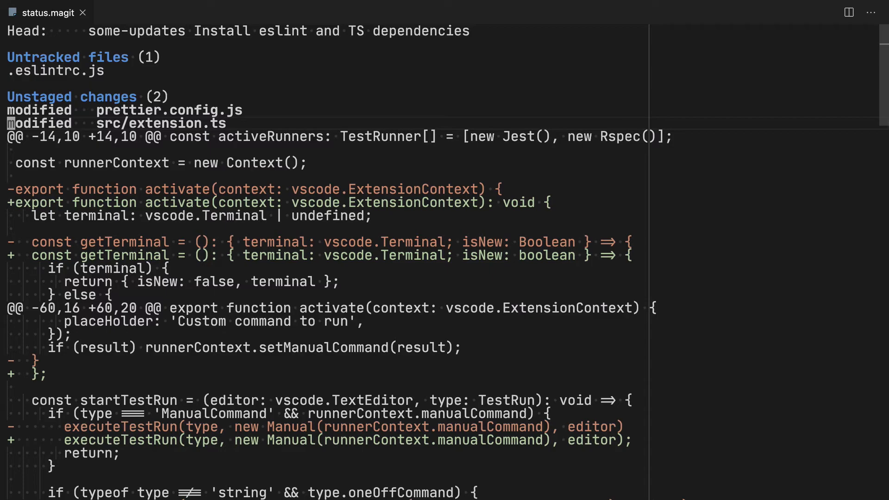
Stage prettier.config.js, src/extension.ts and .eslintrc.js, and start typing the commit message
left_click(161, 123)
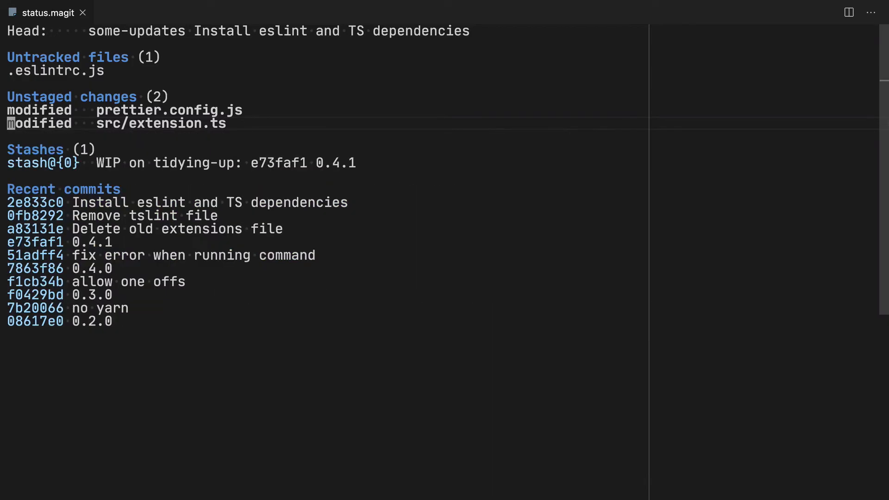
mouse_move(261, 114)
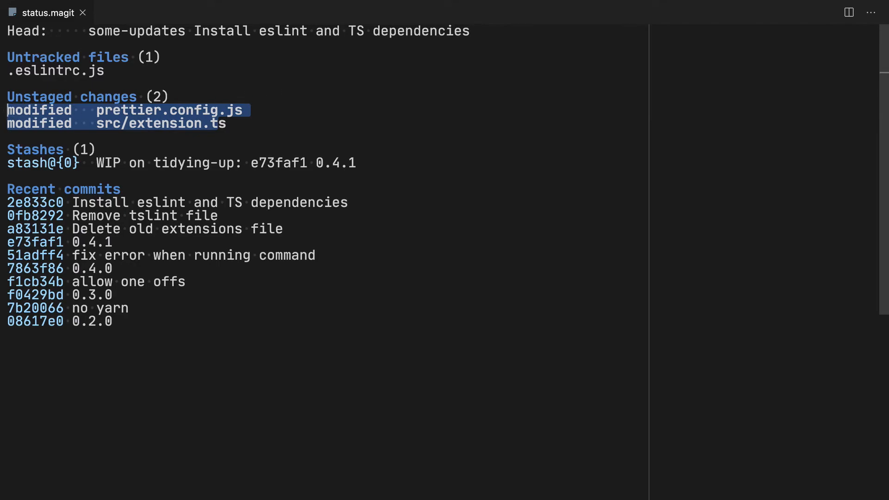
key("s")
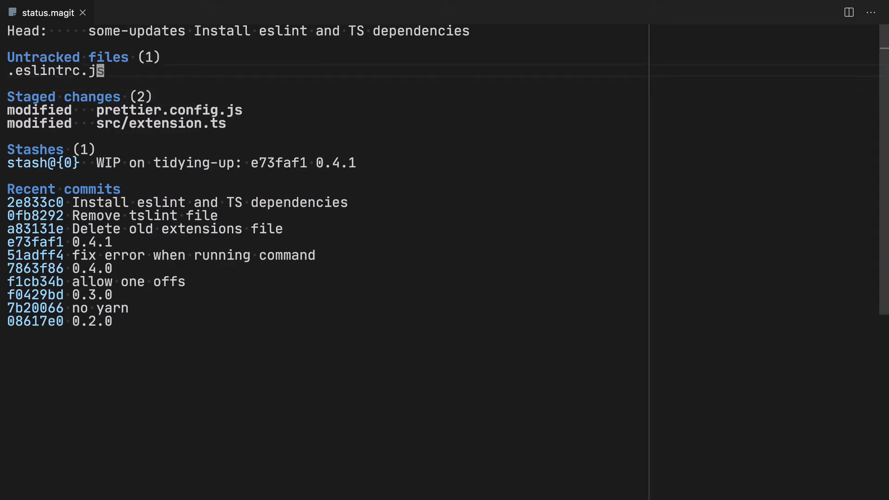
key("s")
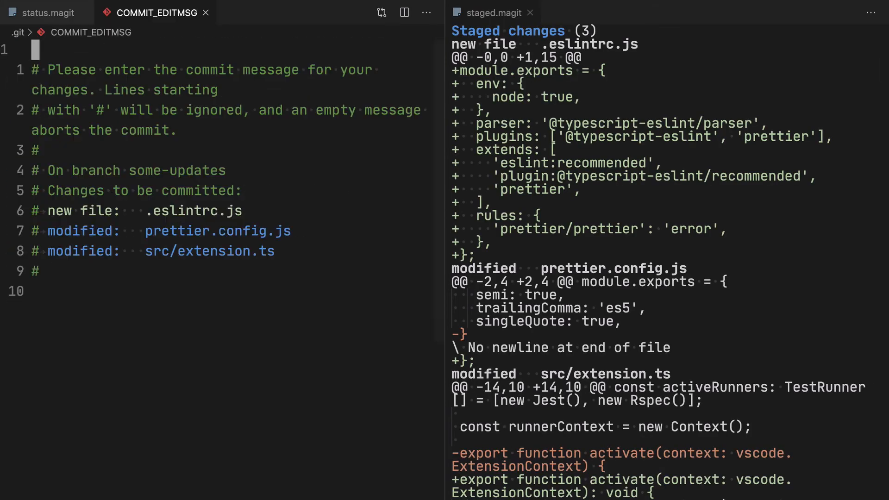
type("Ena")
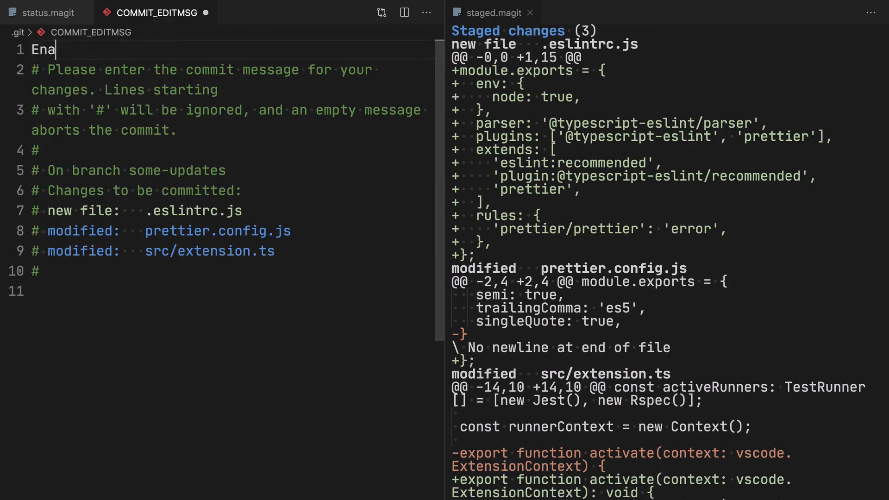